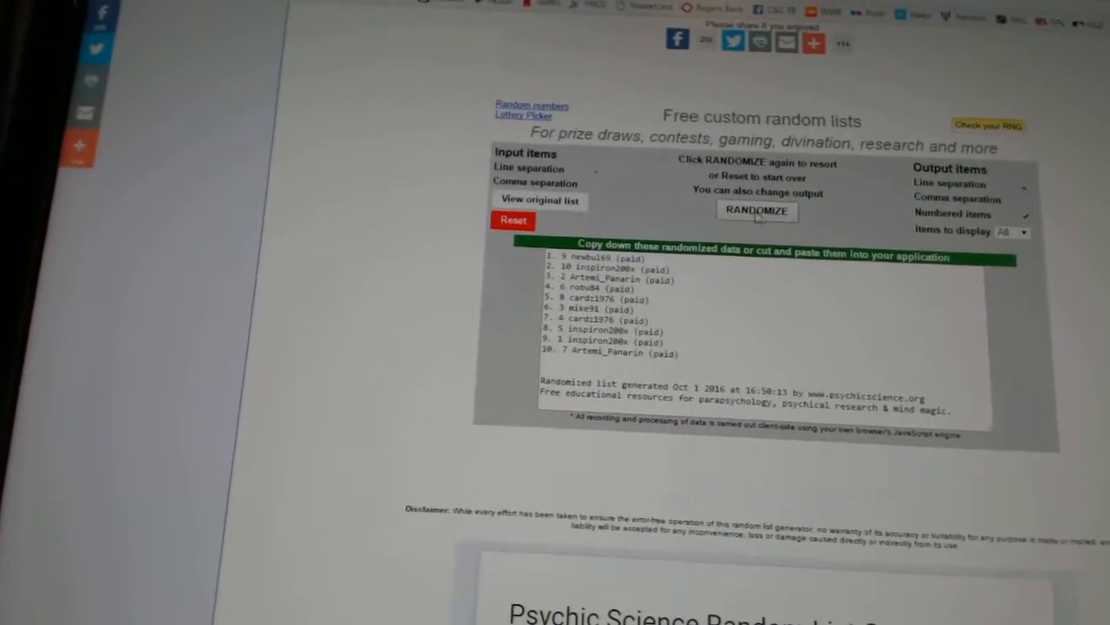
Reshuffle the ten entrants into a new random order and highlight the entire numbered list.
{"action": "left_click", "coordinate": [756, 212]}
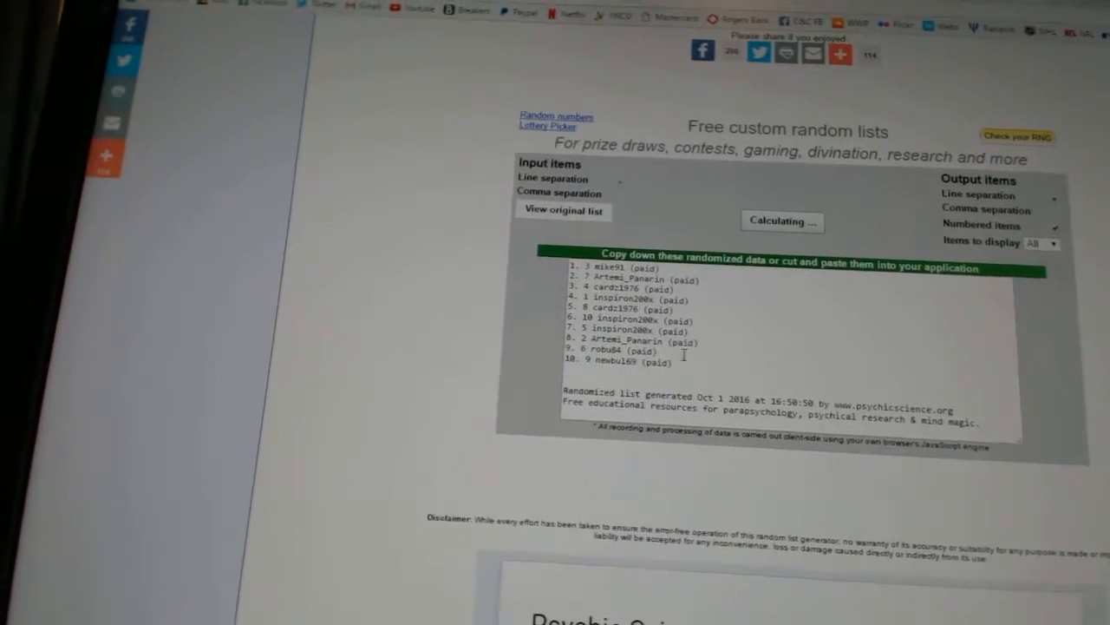
{"action": "left_click", "coordinate": [781, 221]}
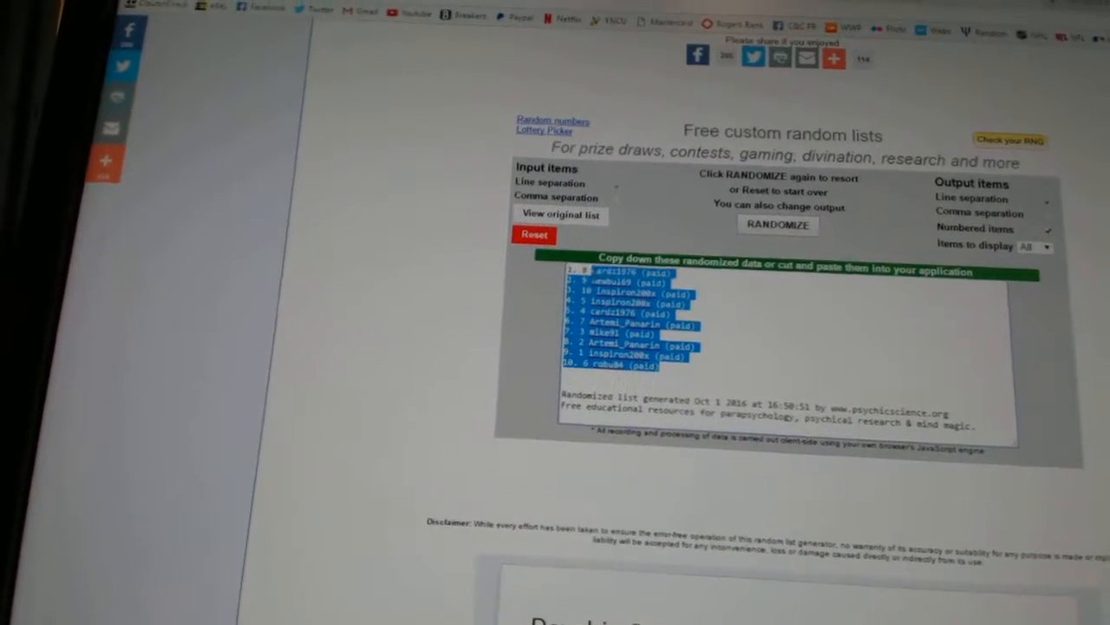